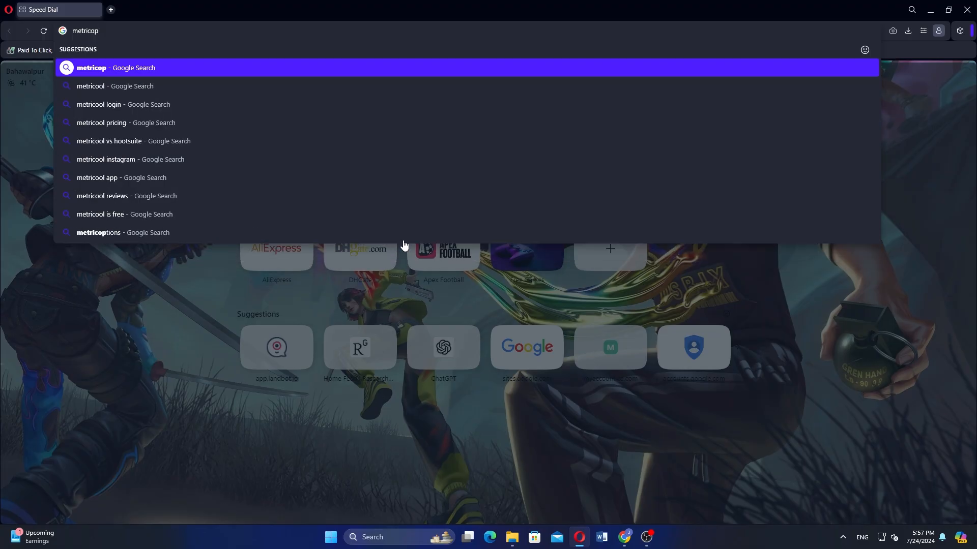
Search metricool, reach metricool.com's registration page and choose Continue with Facebook.
left_click(115, 86)
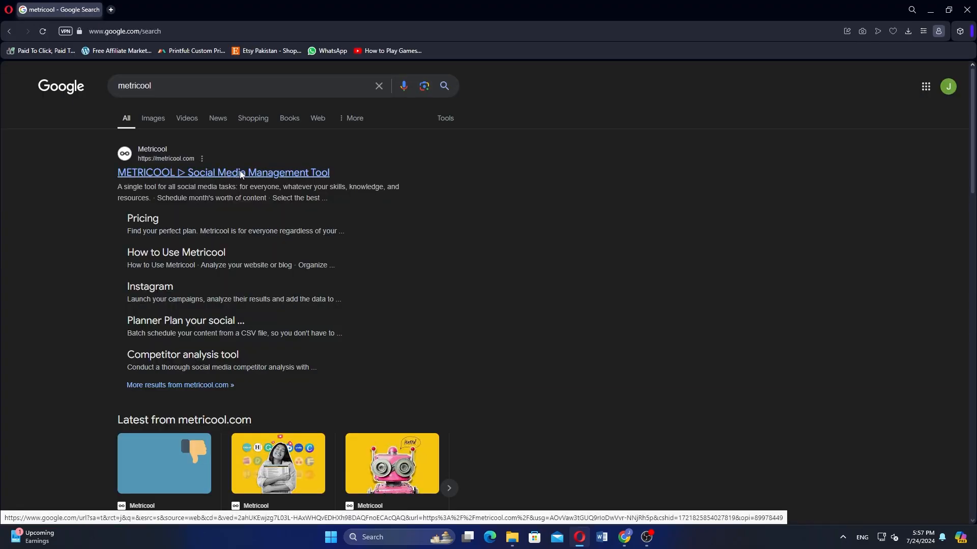
left_click(222, 173)
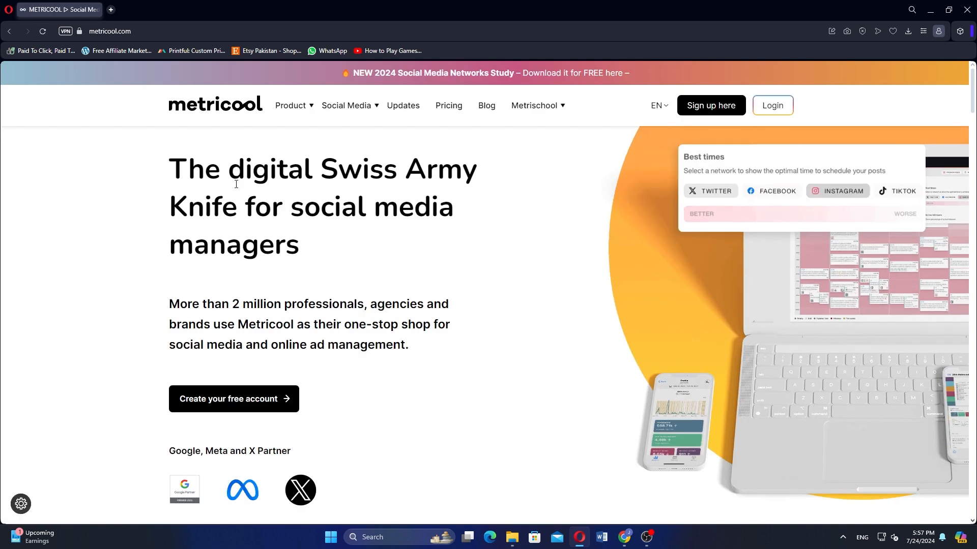
mouse_move(710, 105)
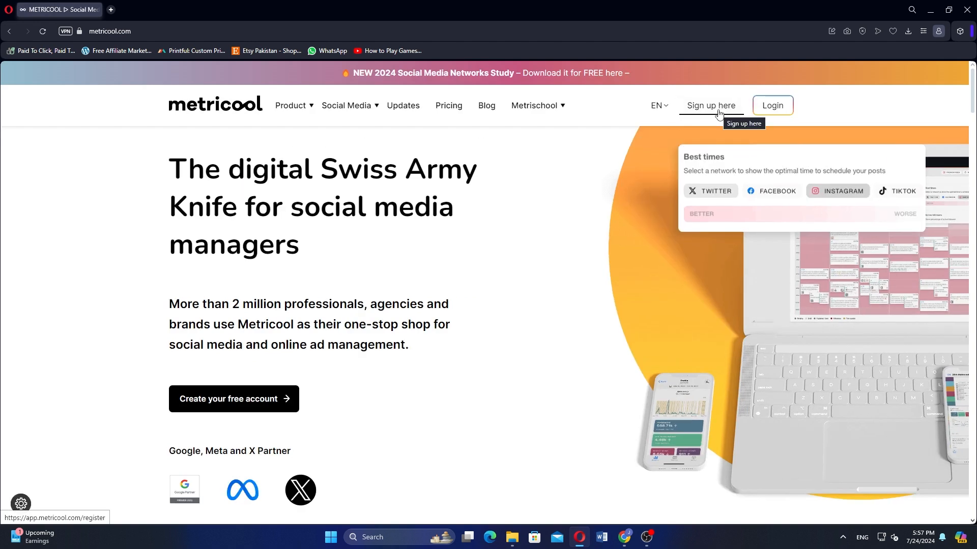
left_click(711, 105)
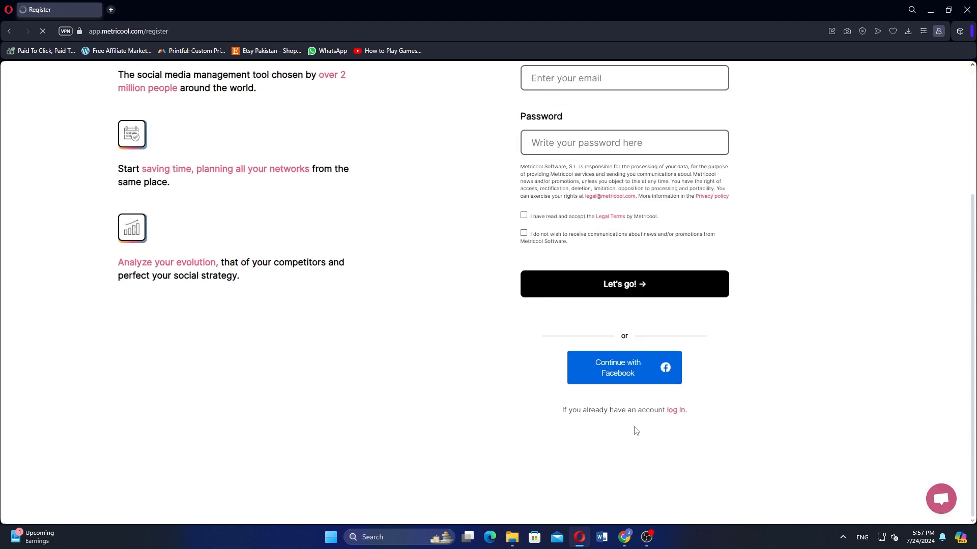
mouse_move(633, 384)
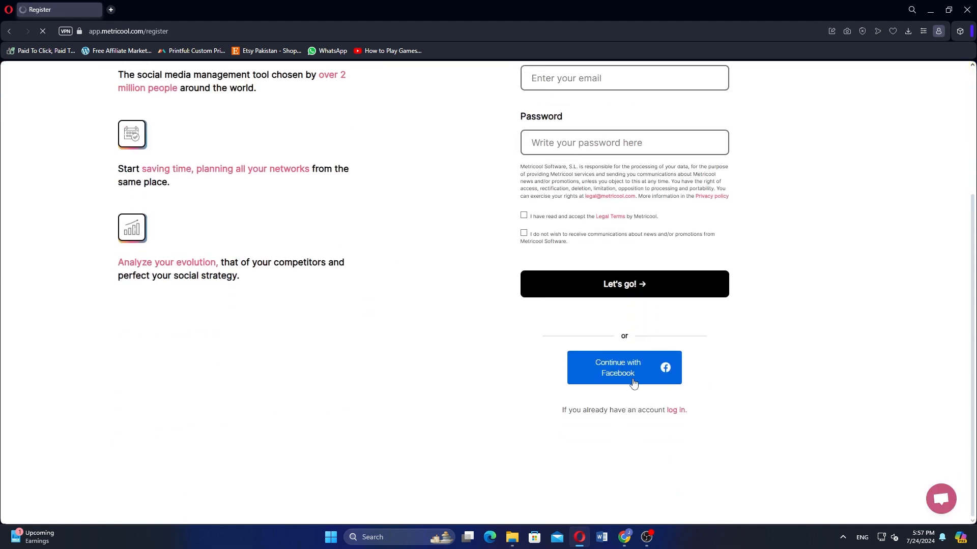
mouse_move(634, 380)
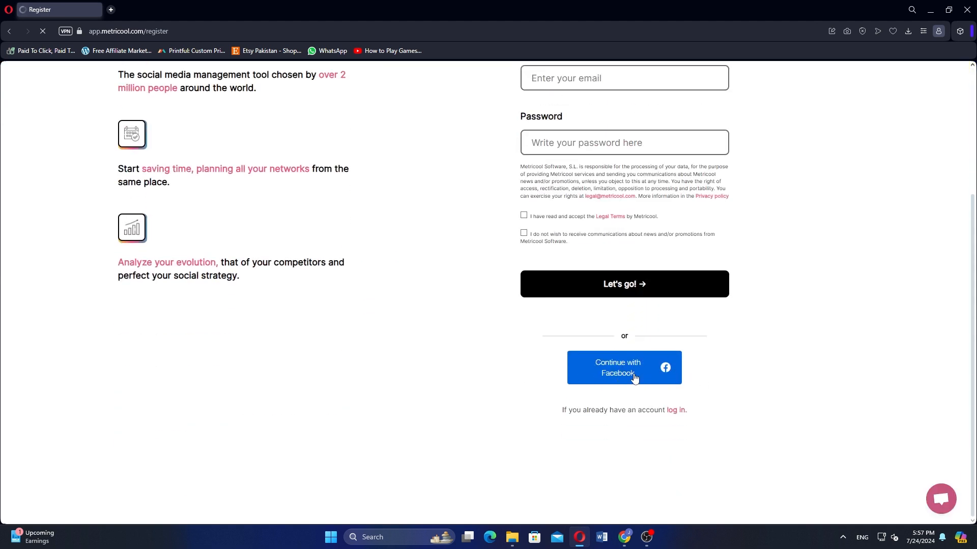
left_click(622, 367)
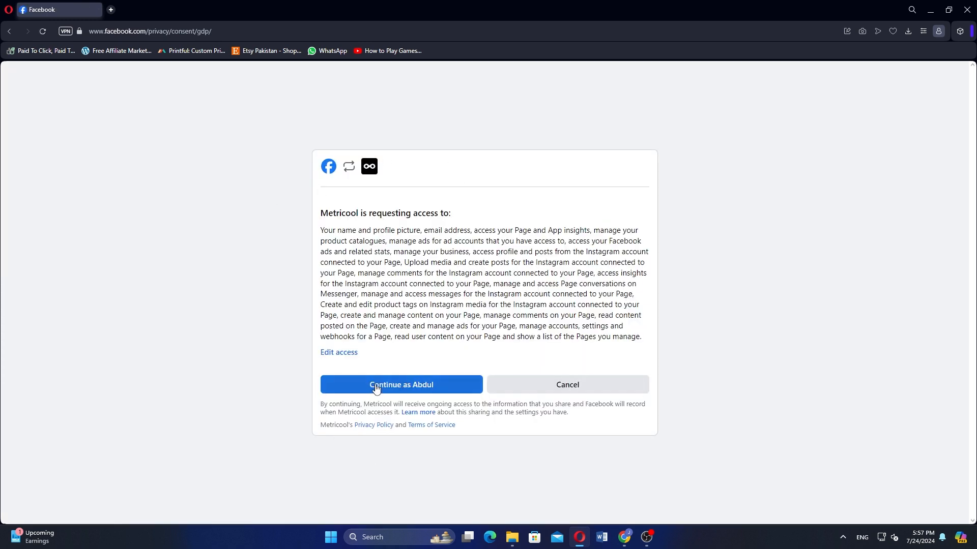
Authorize Metricool on Facebook's consent page via the Continue as button.
left_click(400, 385)
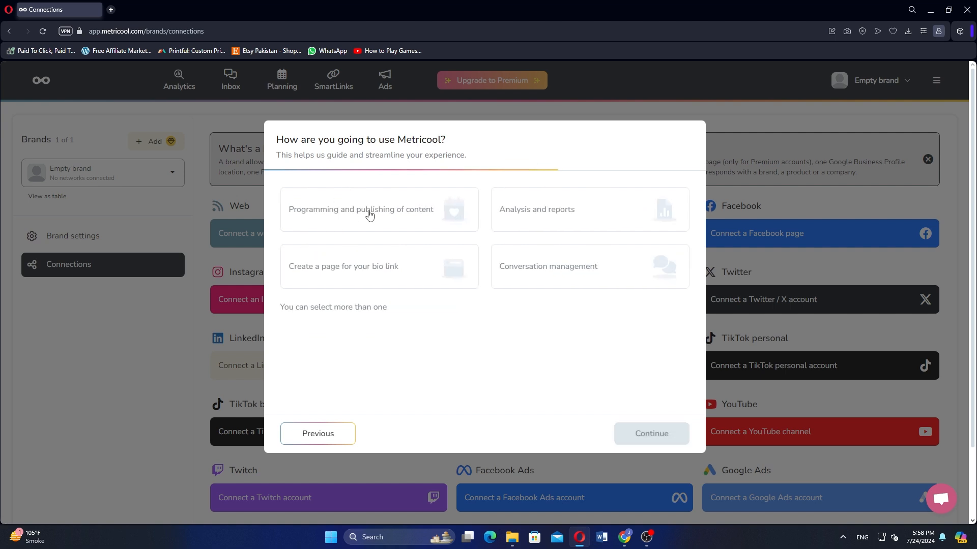
mouse_move(512, 275)
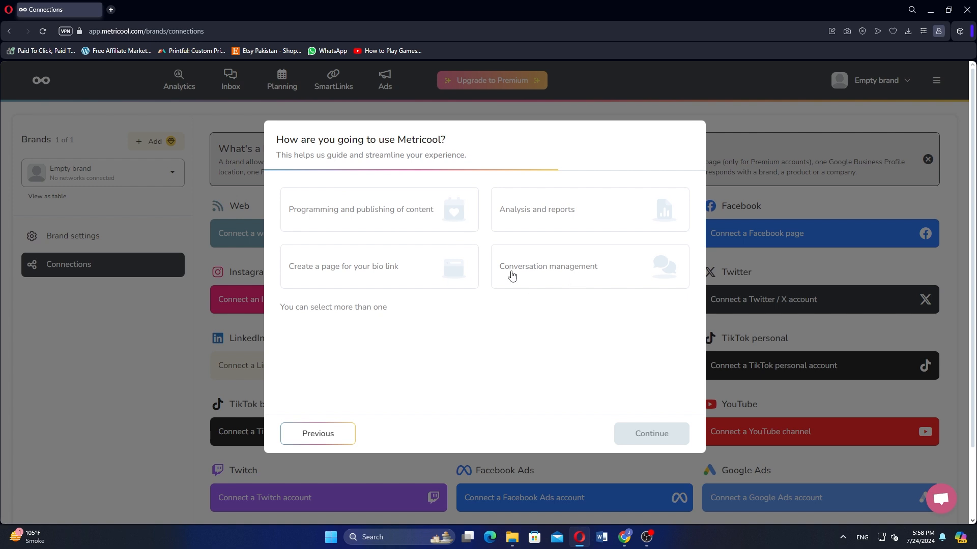
mouse_move(407, 230)
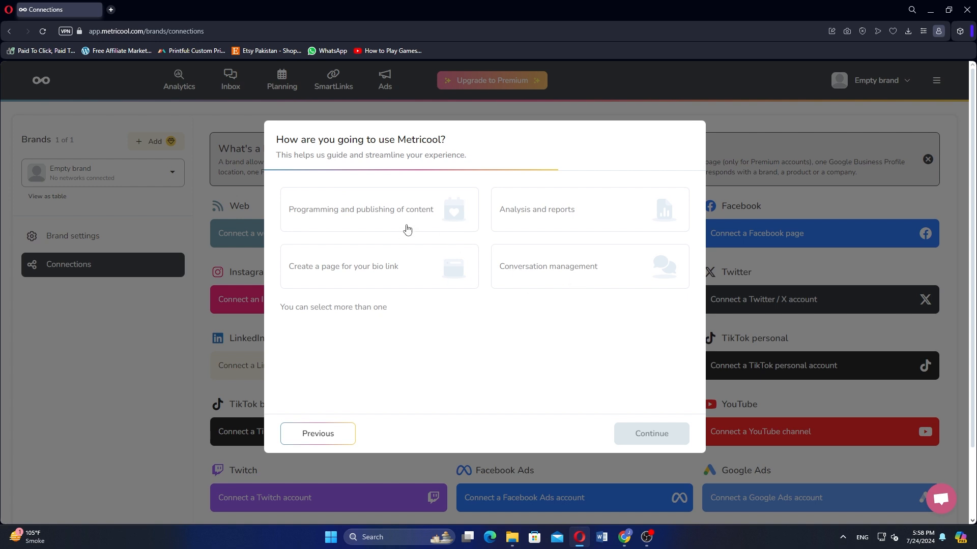
Answer the usage question with 'Create a page for your bio link' and continue.
left_click(380, 267)
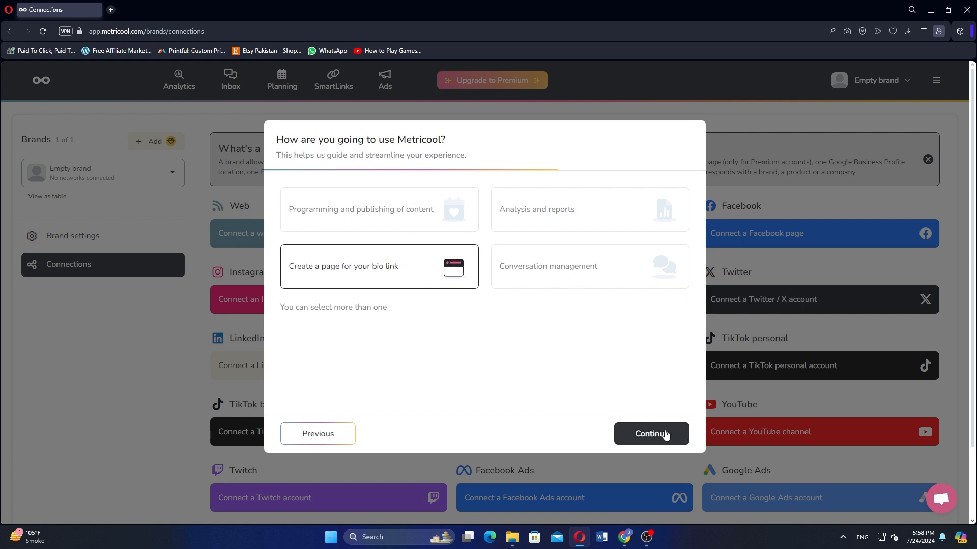
left_click(650, 434)
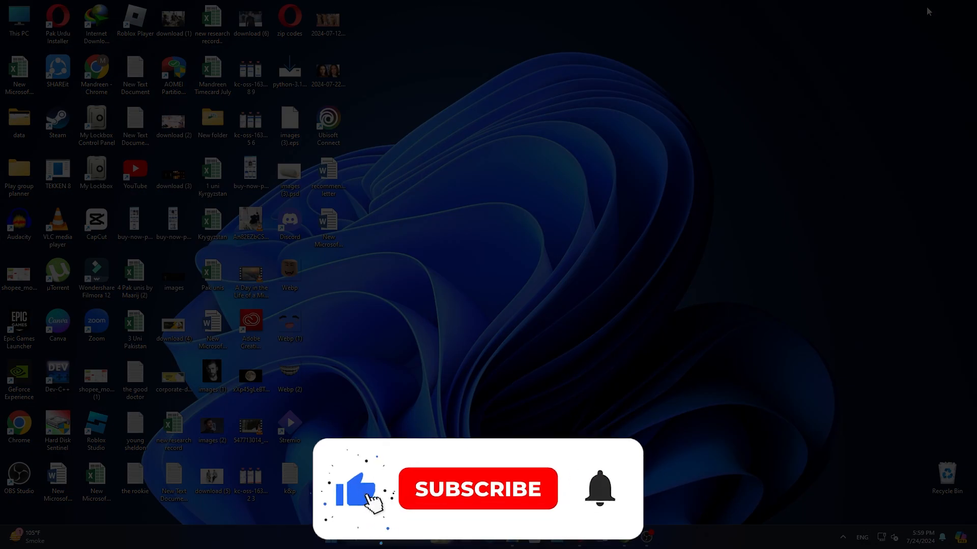
Close the browser window so the Windows desktop is showing.
left_click(477, 490)
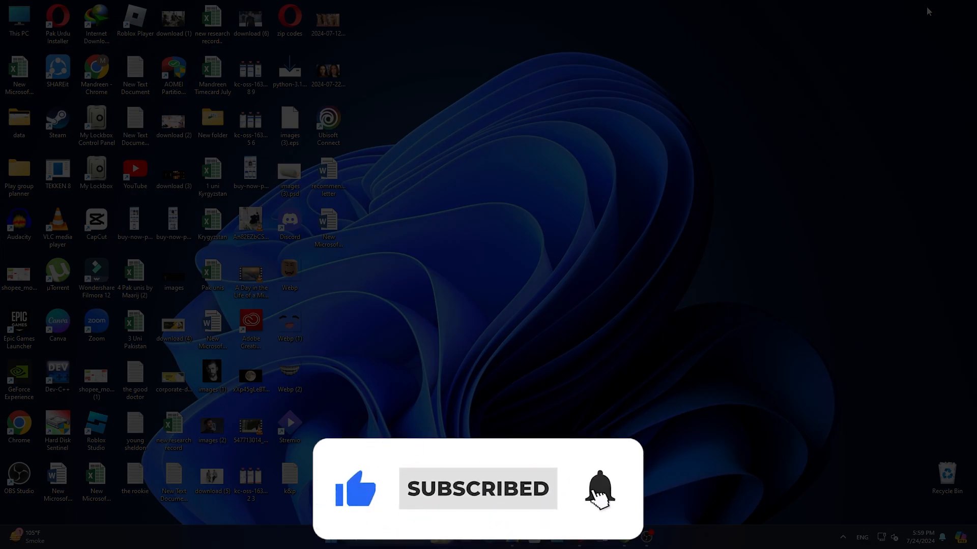